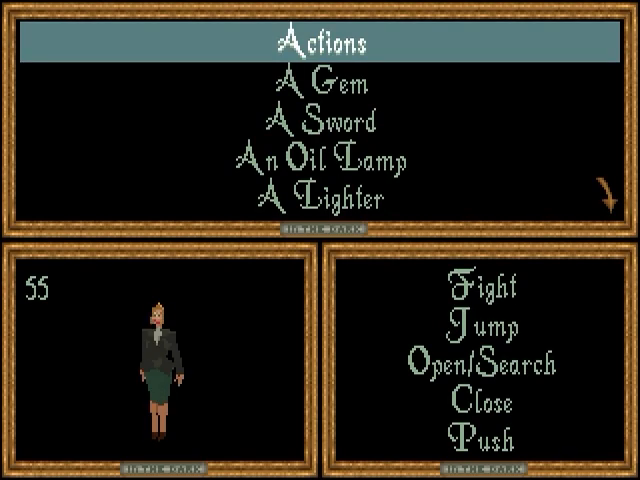
# Step: Select An Oil Lamp in the inventory to drop it and find it again
pyautogui.click(320, 165)
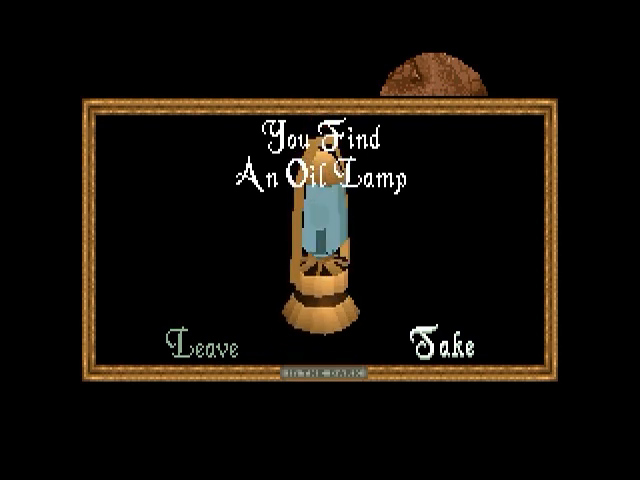
# Step: Take the found oil lamp back into the inventory and confirm its counter reads 0
pyautogui.click(443, 345)
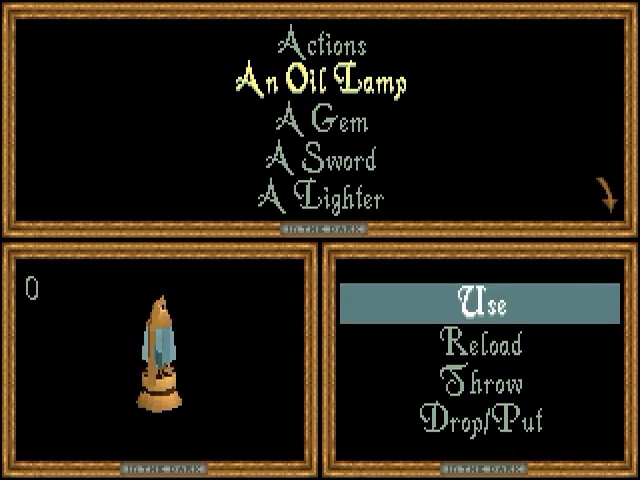